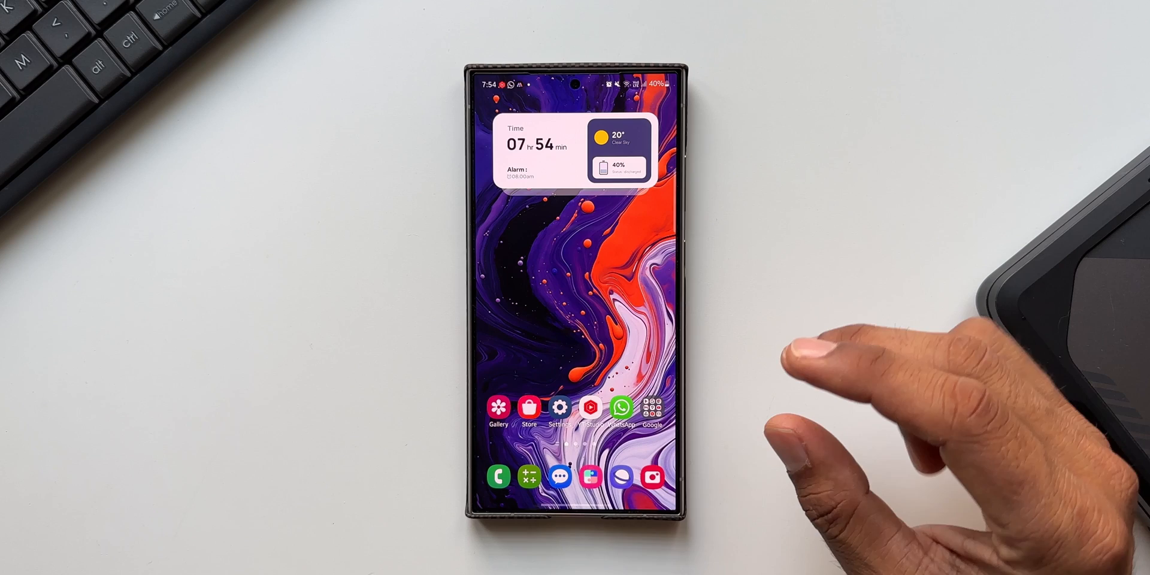
mouse_move(844, 352)
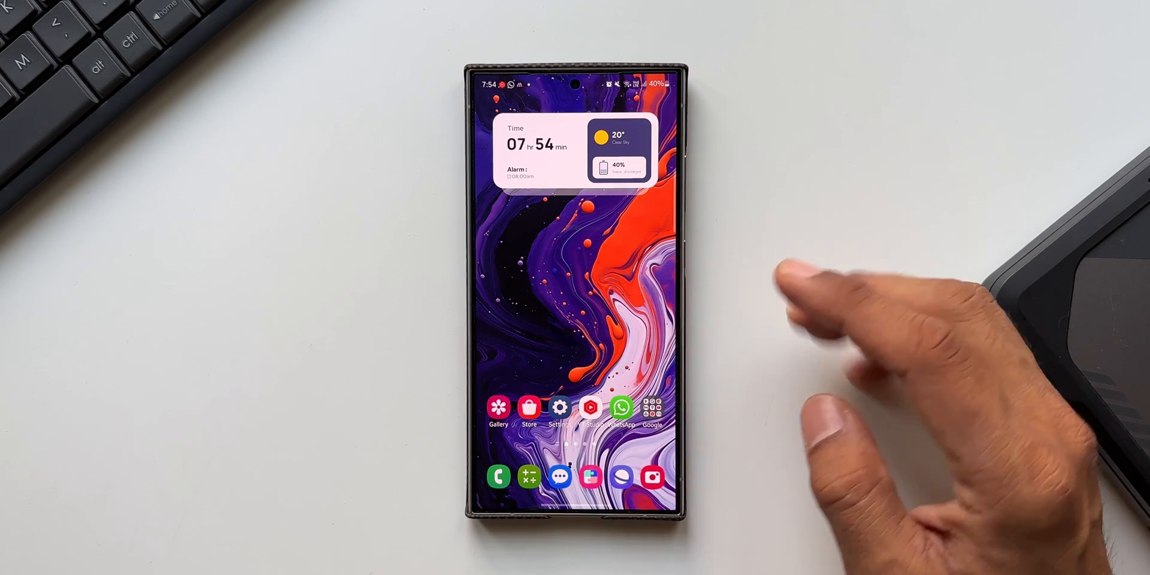
mouse_move(807, 331)
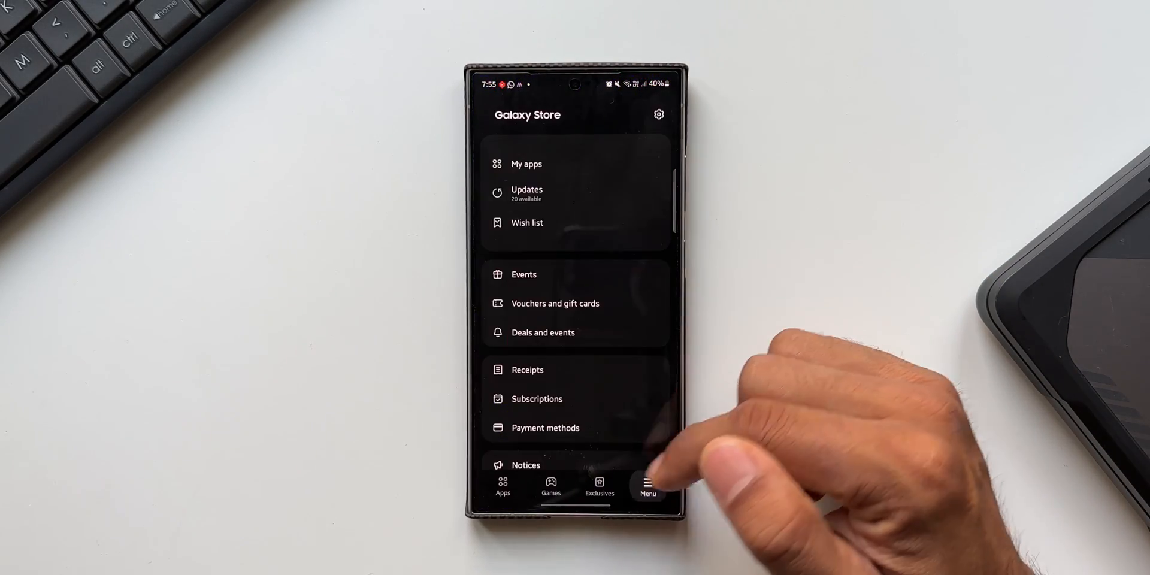
View the Updates list, check Samsung Notes' details page, and return to the list
click(526, 194)
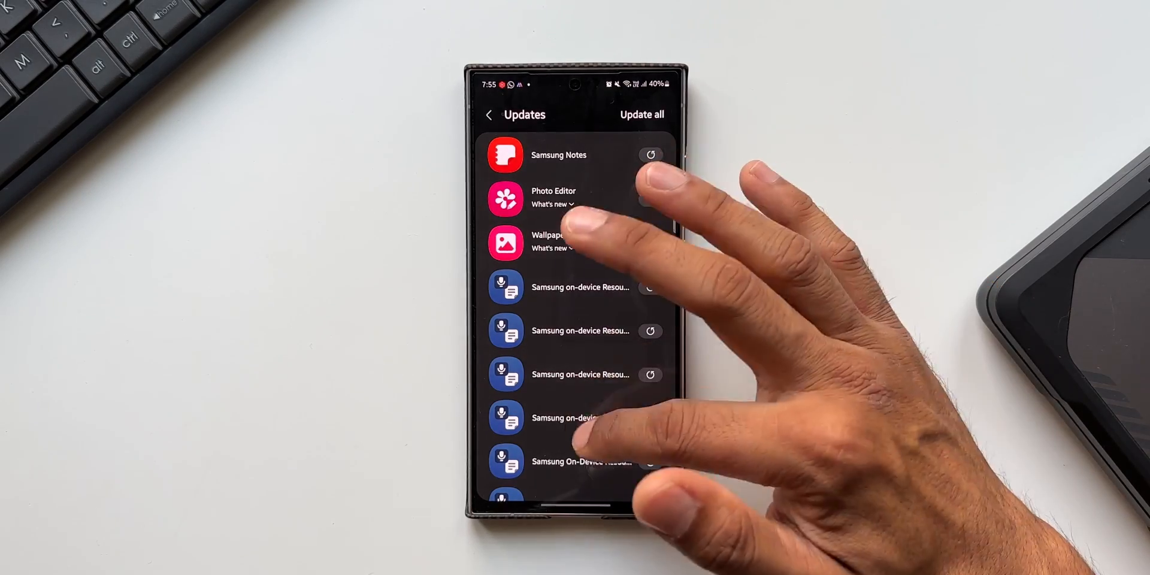
scroll(down, 3)
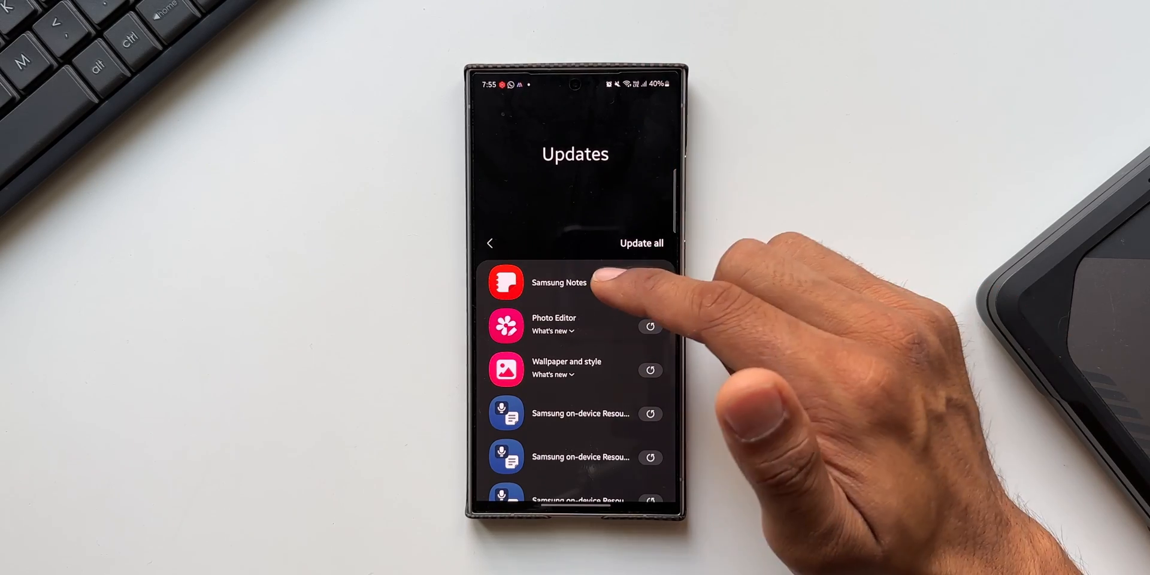
click(576, 283)
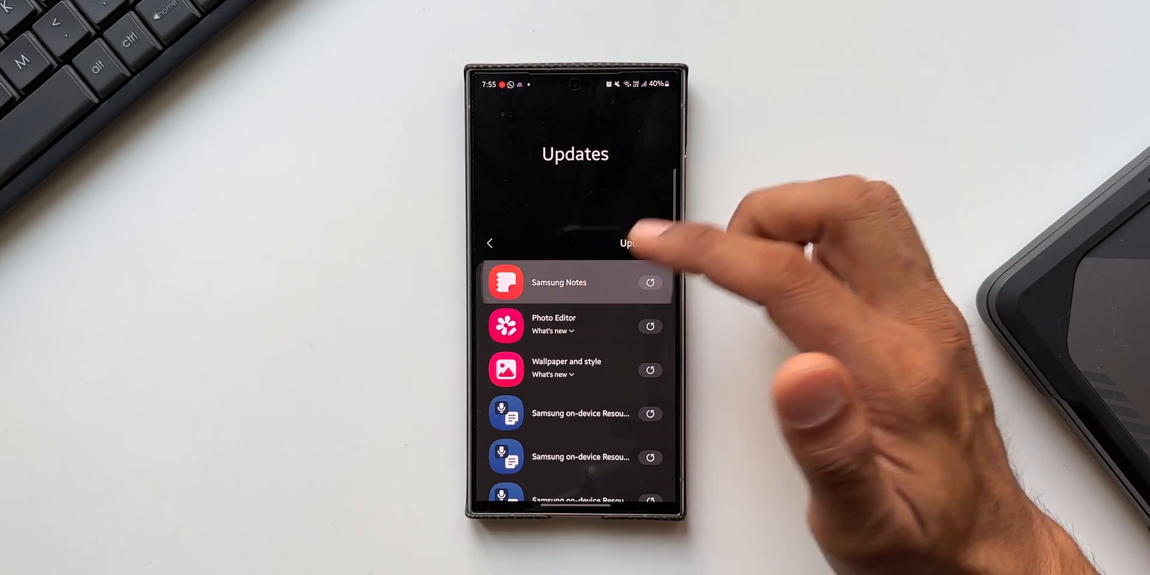
click(575, 283)
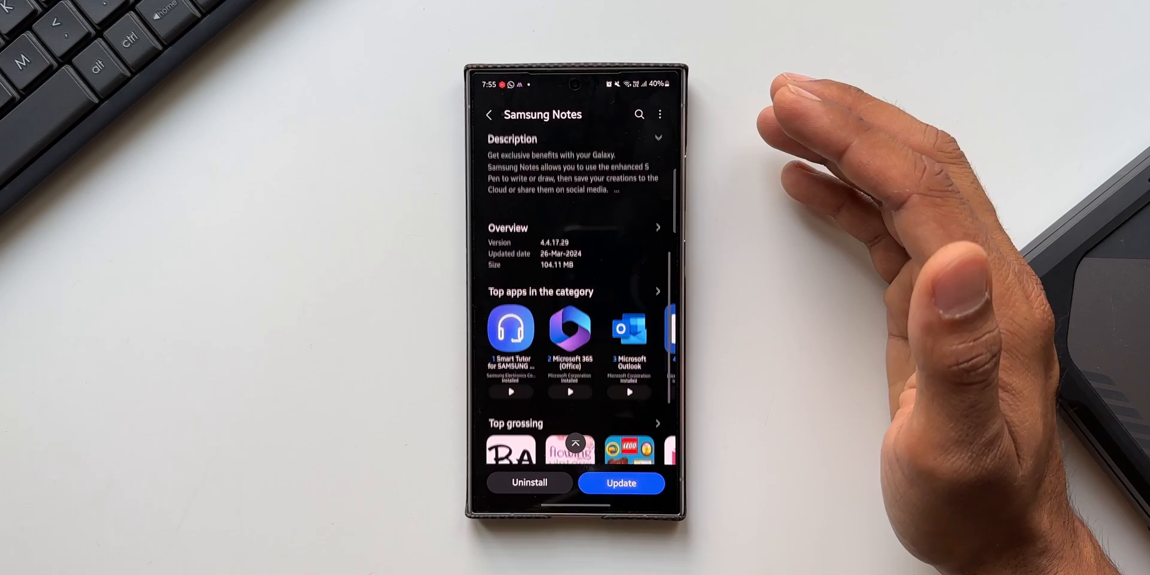
scroll(down, 3)
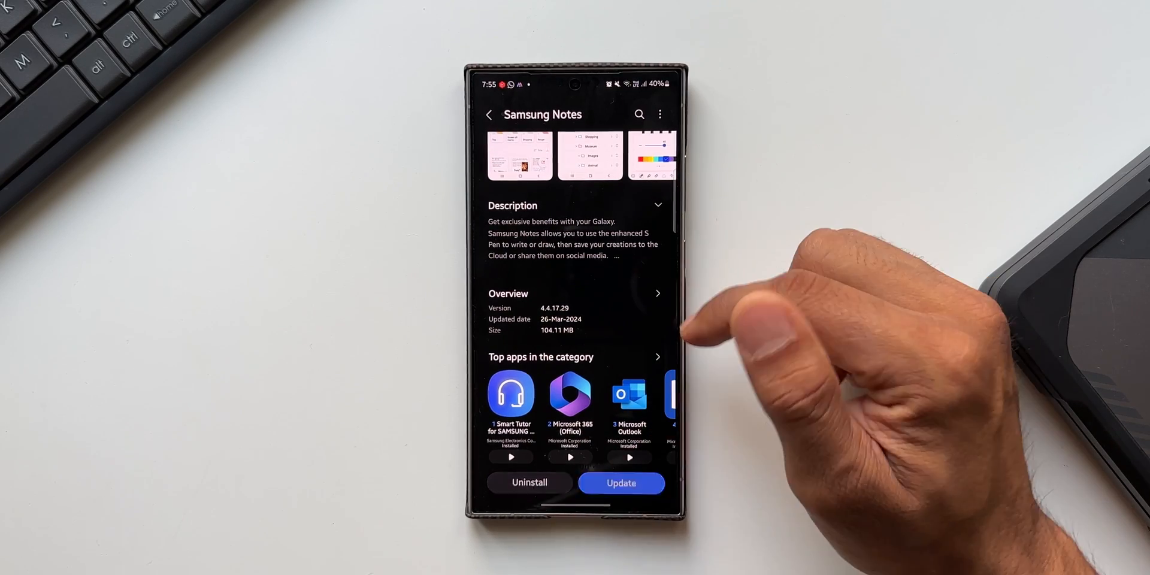
click(620, 483)
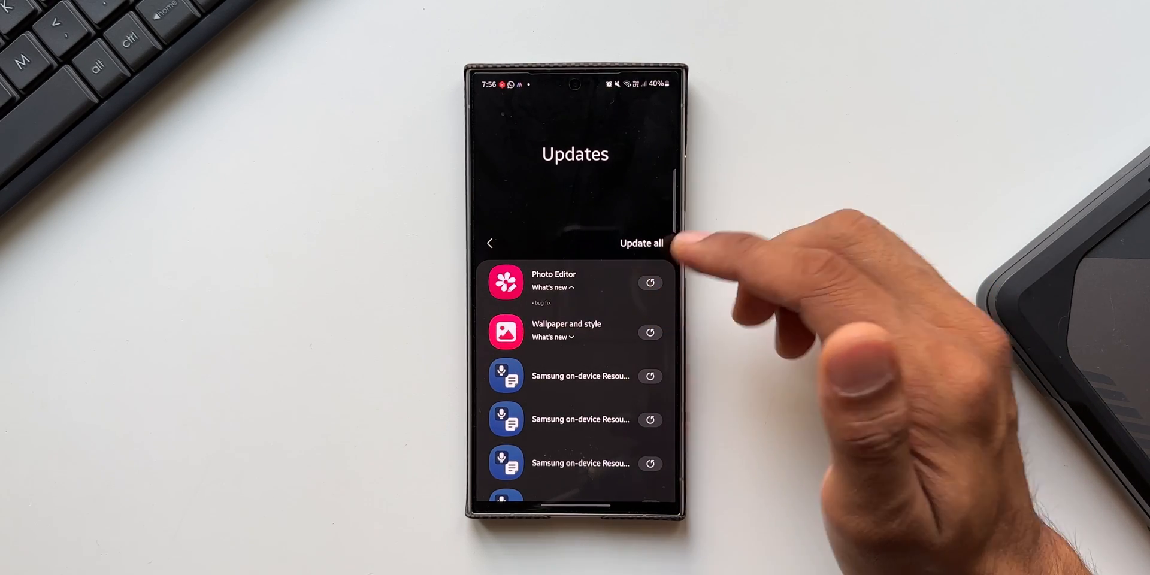
View the Wallpaper and style store page and scroll through its details
click(641, 244)
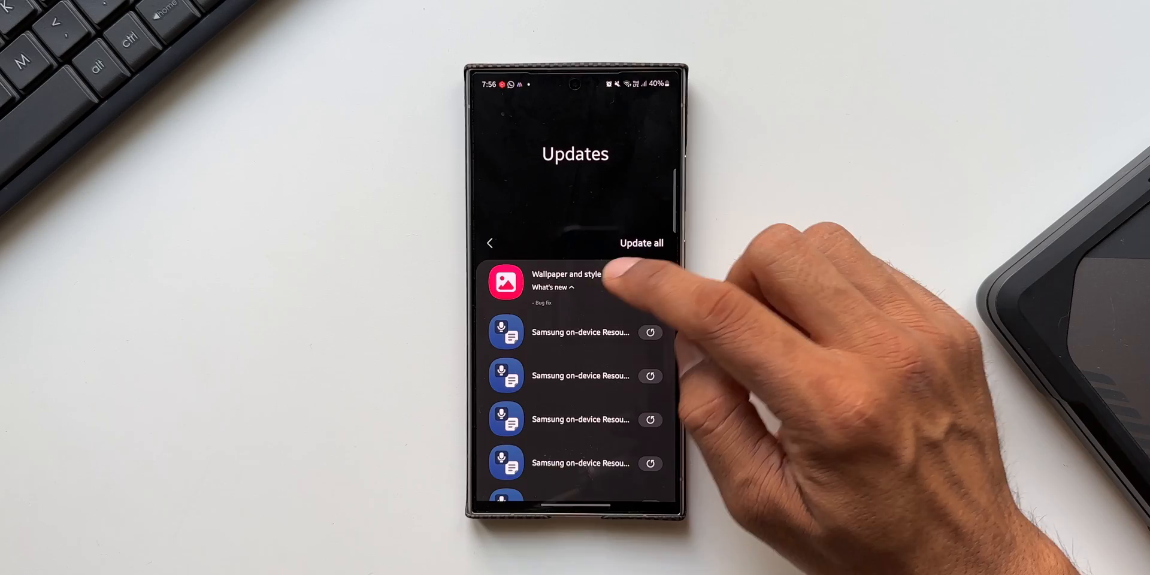
click(574, 283)
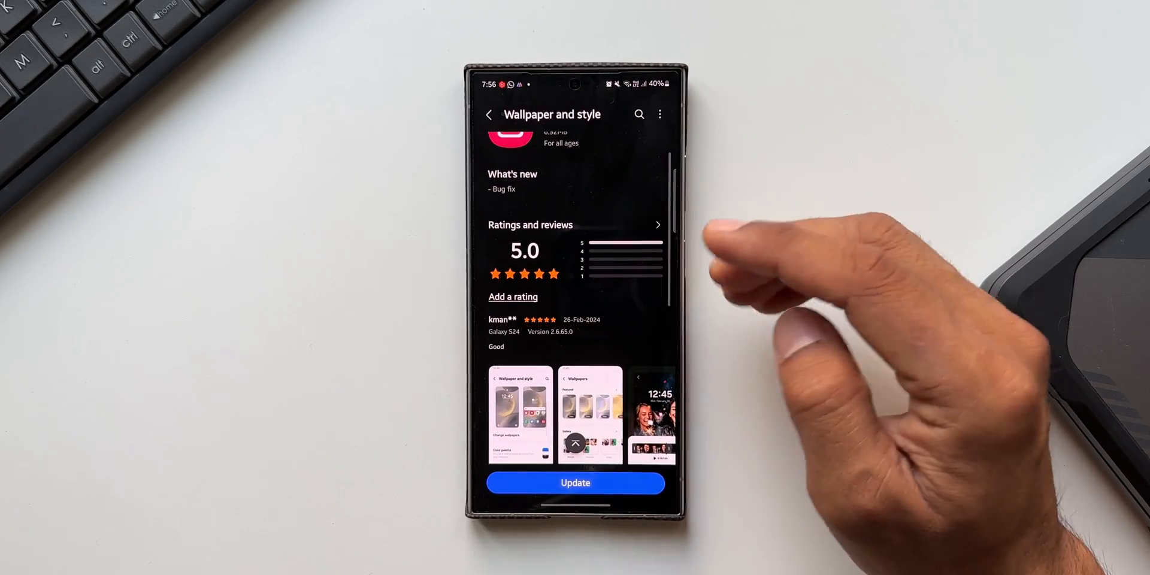
scroll(down, 3)
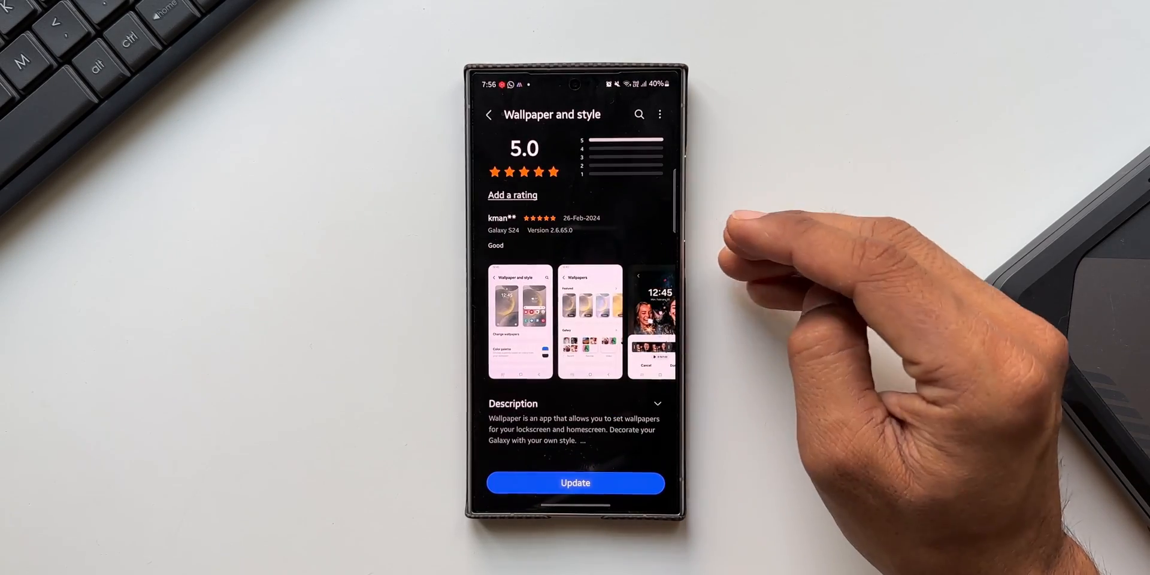
scroll(down, 3)
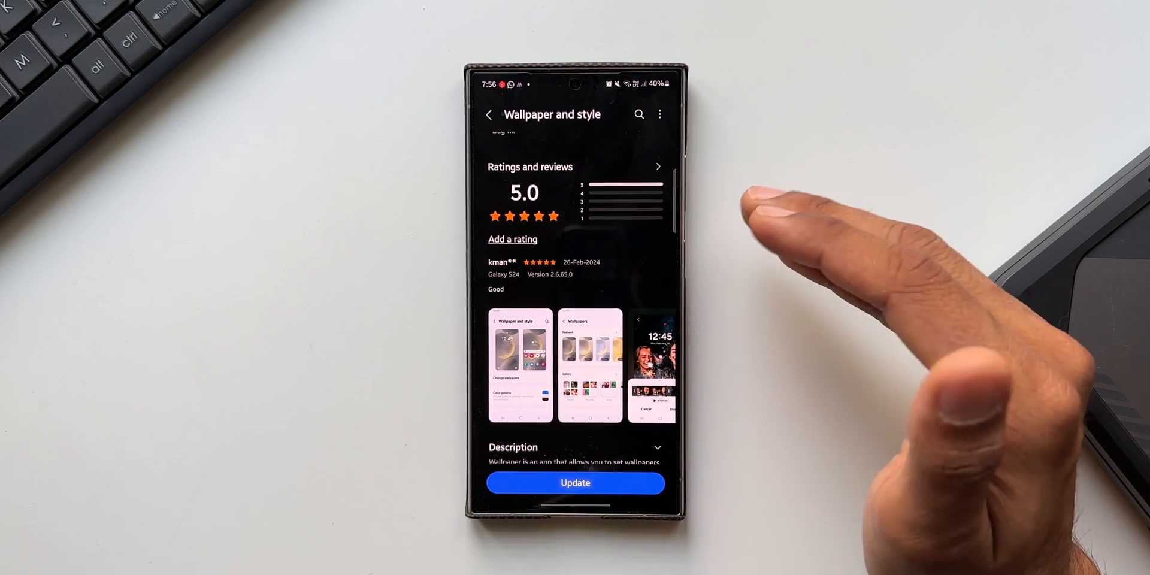
scroll(down, 3)
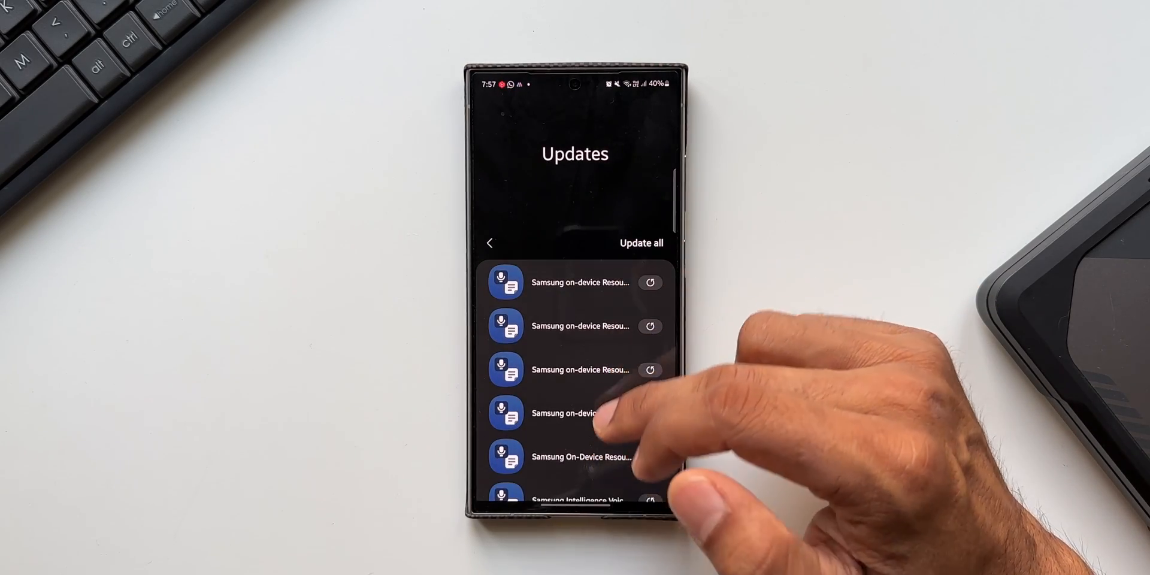
Scroll to the Interpreter and LangPack updates, then pull down the Quick Settings panel
scroll(down, 3)
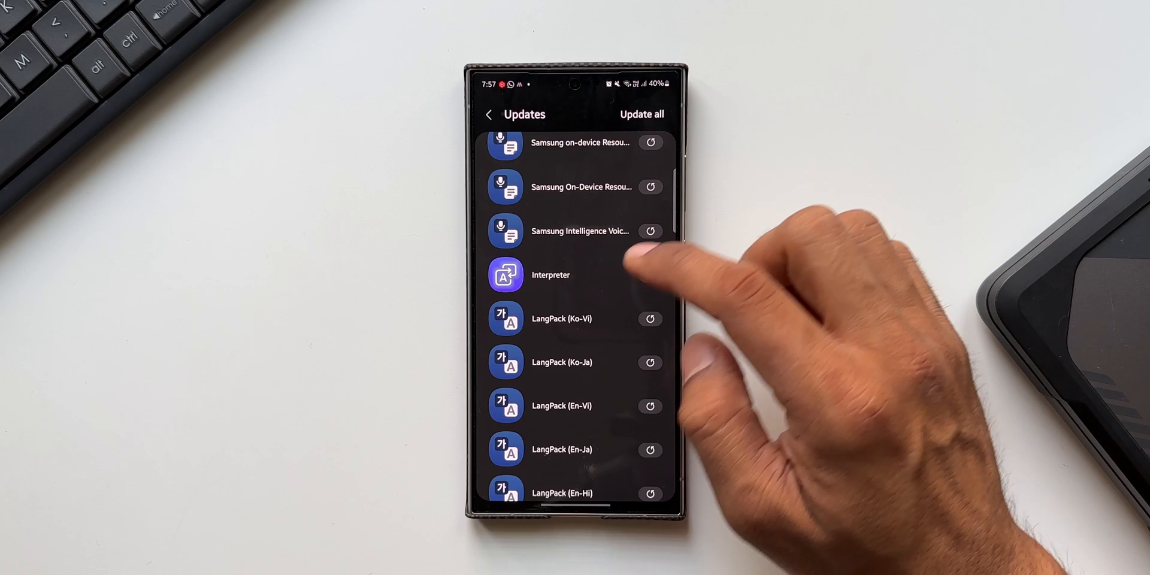
click(550, 275)
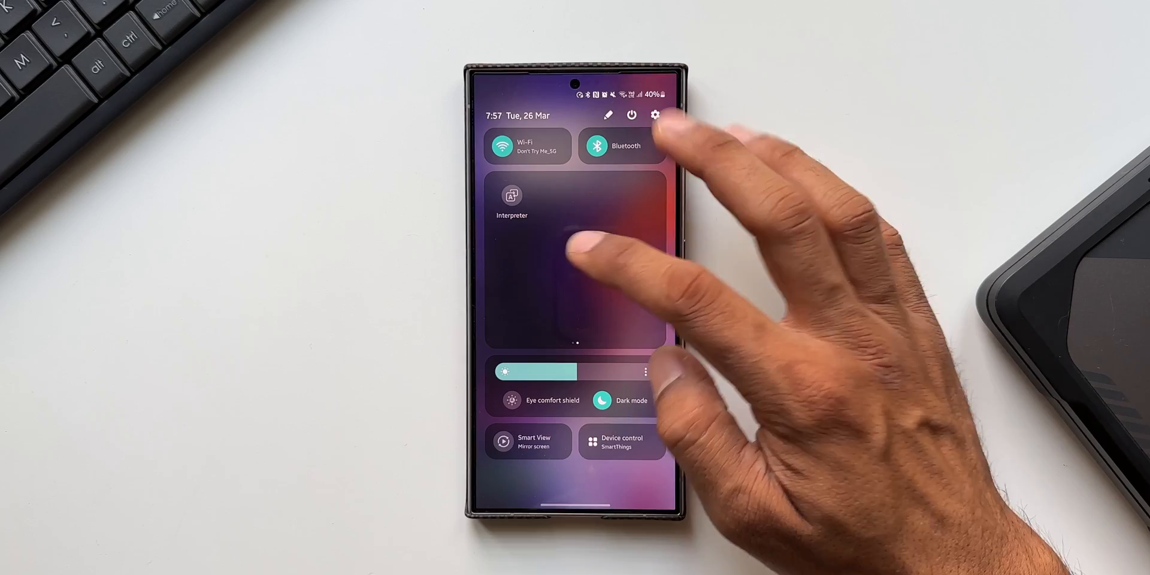
Launch Interpreter, speak an English greeting translated to Vietnamese, and flip to face-to-face view
click(512, 202)
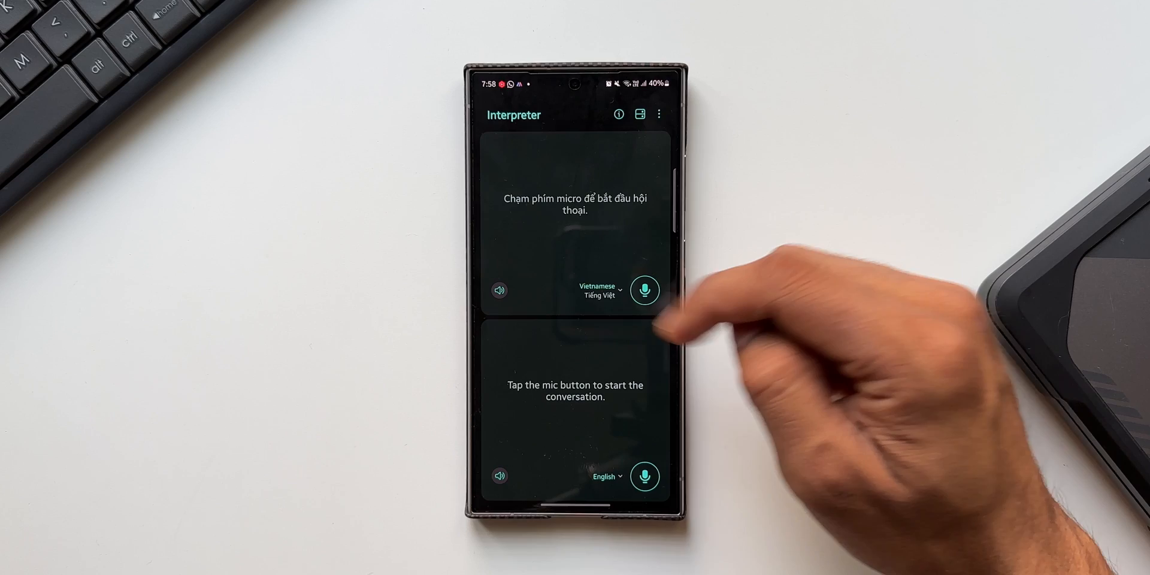
click(645, 476)
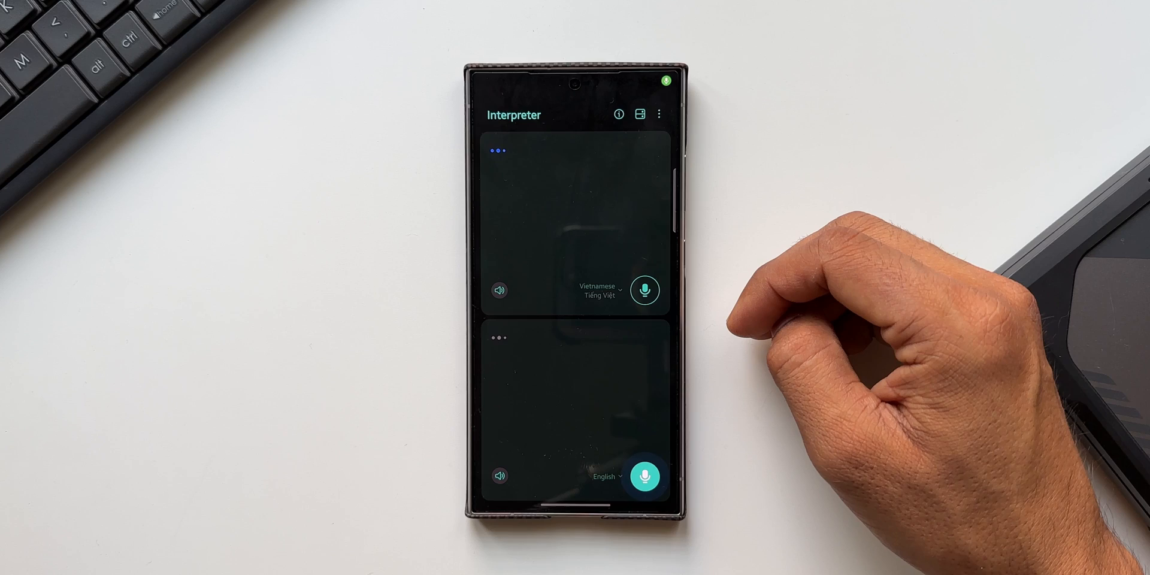
click(644, 476)
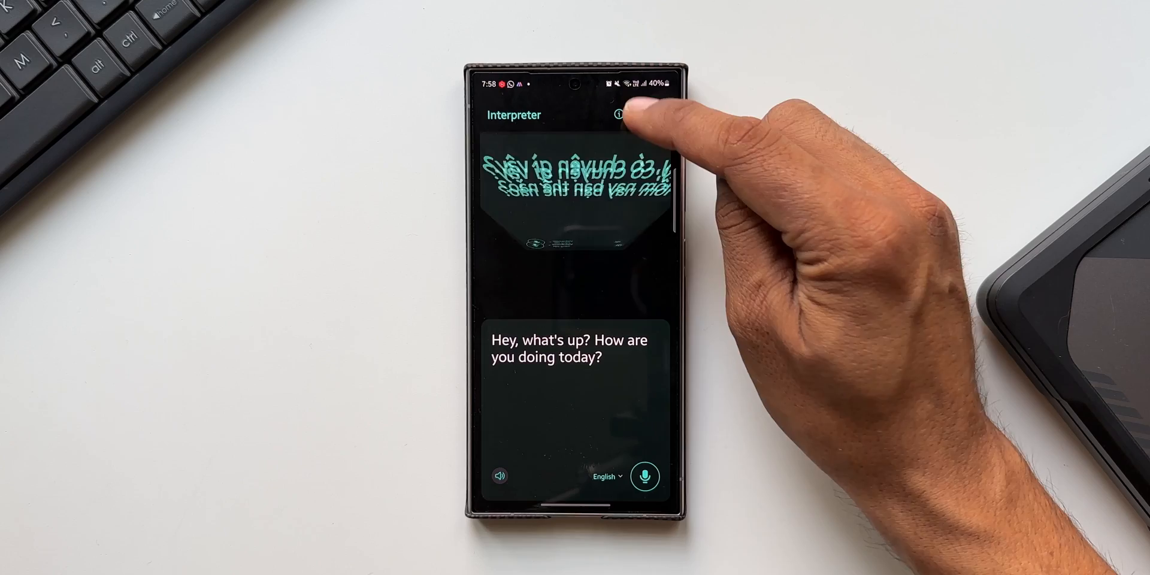
click(619, 115)
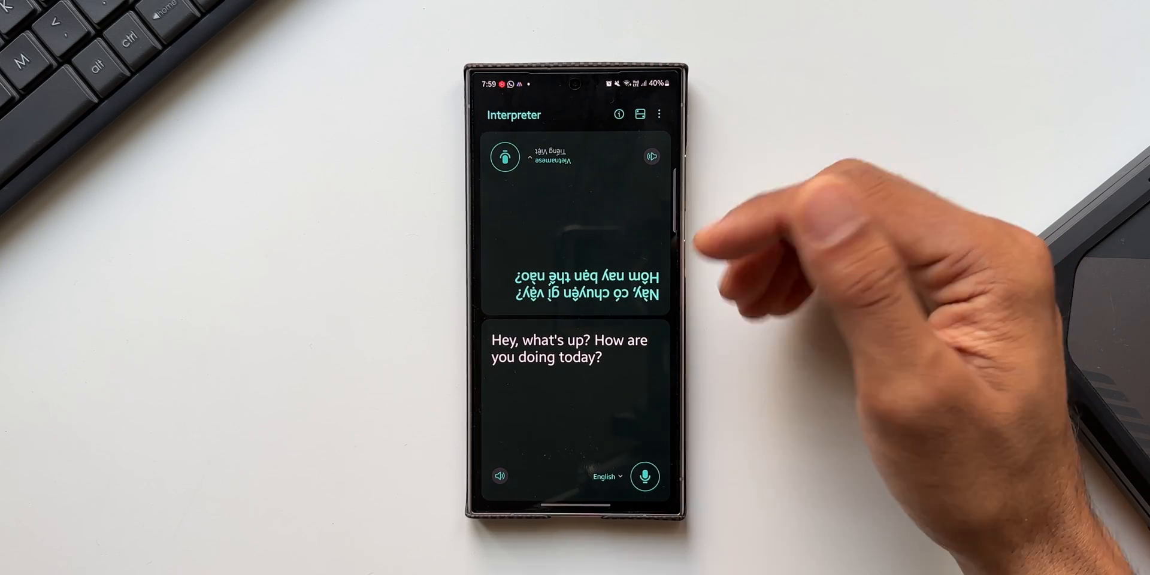
View Interpreter's offline Language packs list of installed and downloadable languages
click(605, 476)
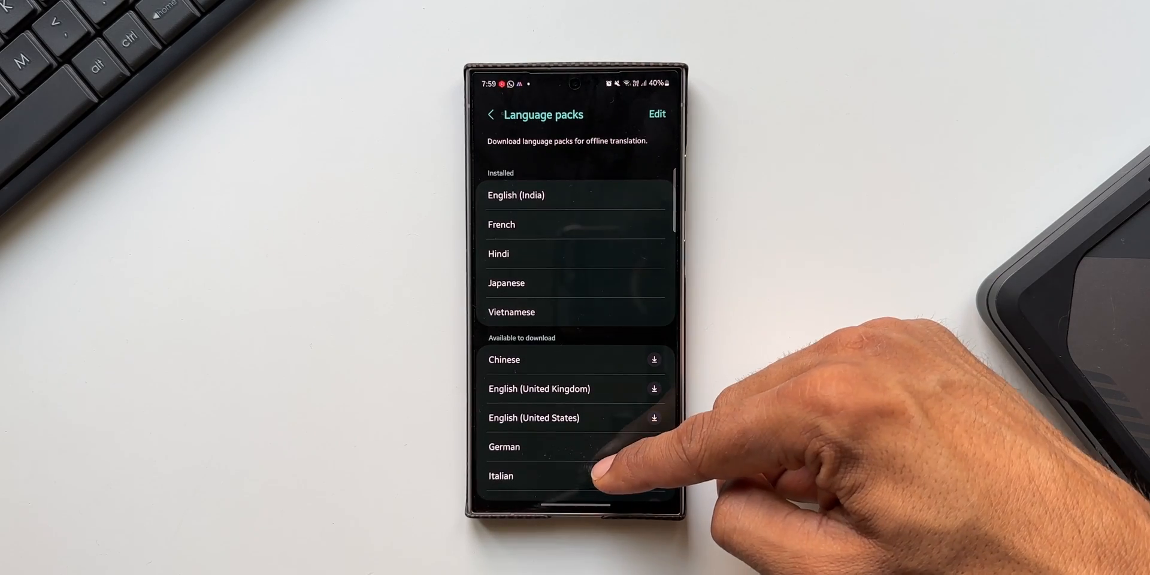
scroll(down, 3)
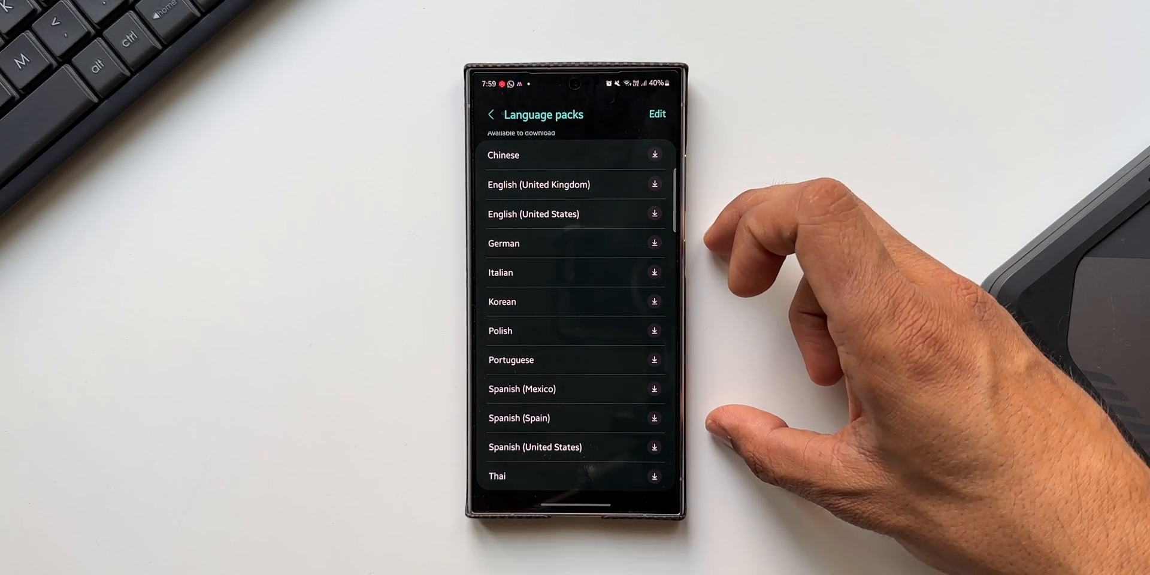
Scroll through the downloadable language packs before returning to the Galaxy Store updates
scroll(down, 3)
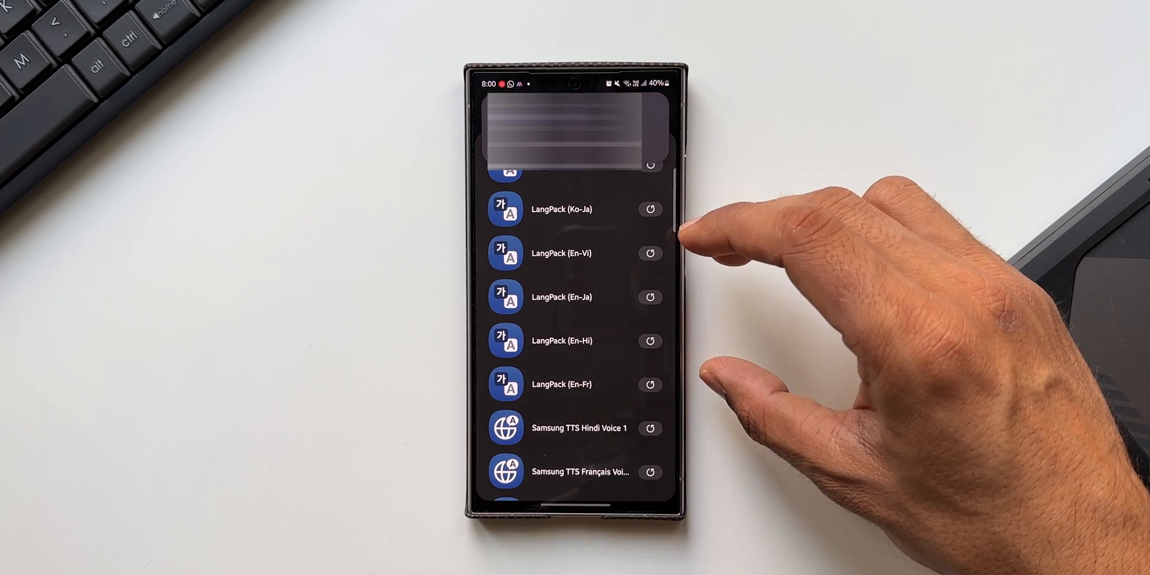
Check Samsung Intelligence Voice Services' details and return to the Updates list
scroll(down, 3)
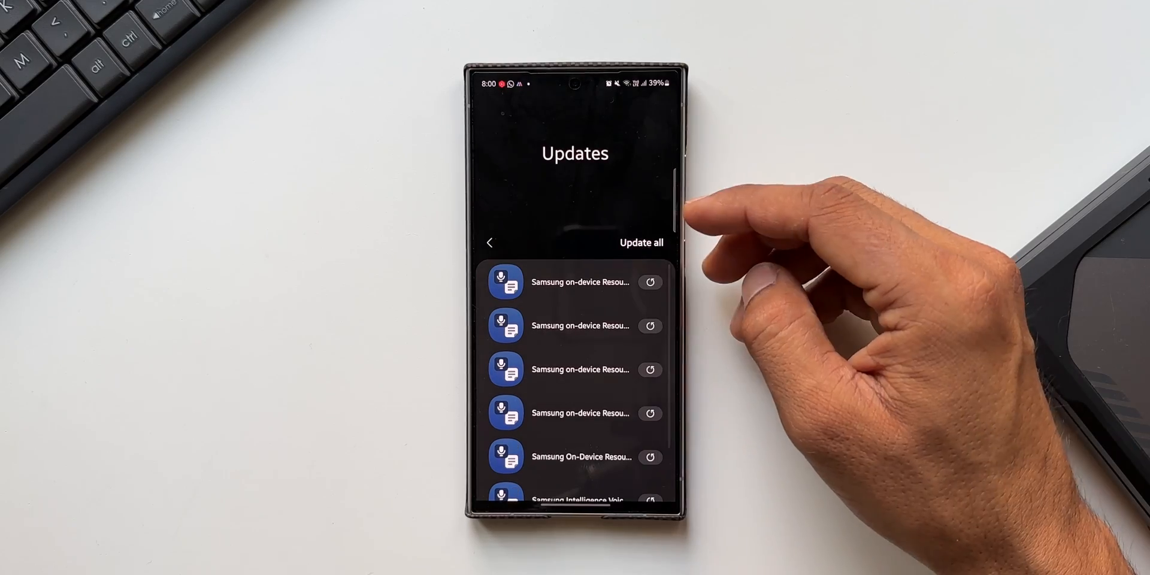
scroll(down, 3)
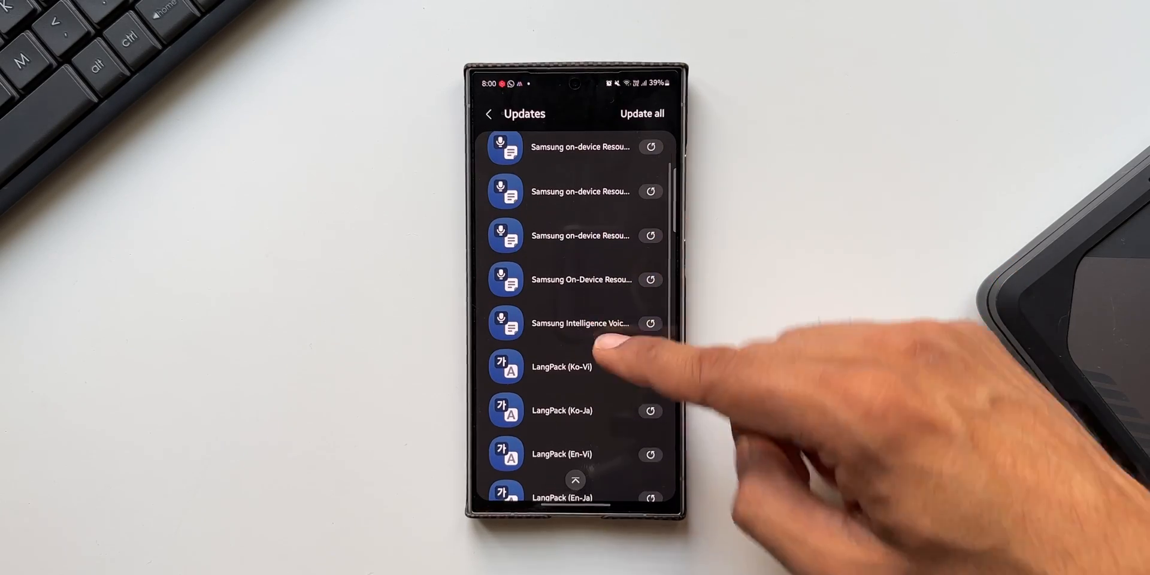
click(579, 324)
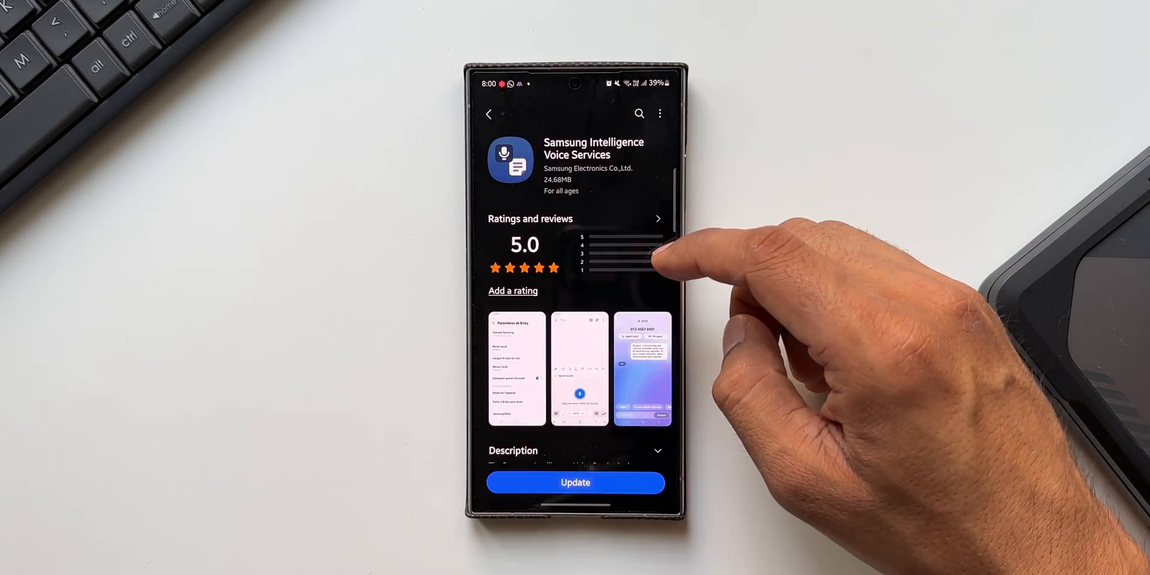
scroll(down, 3)
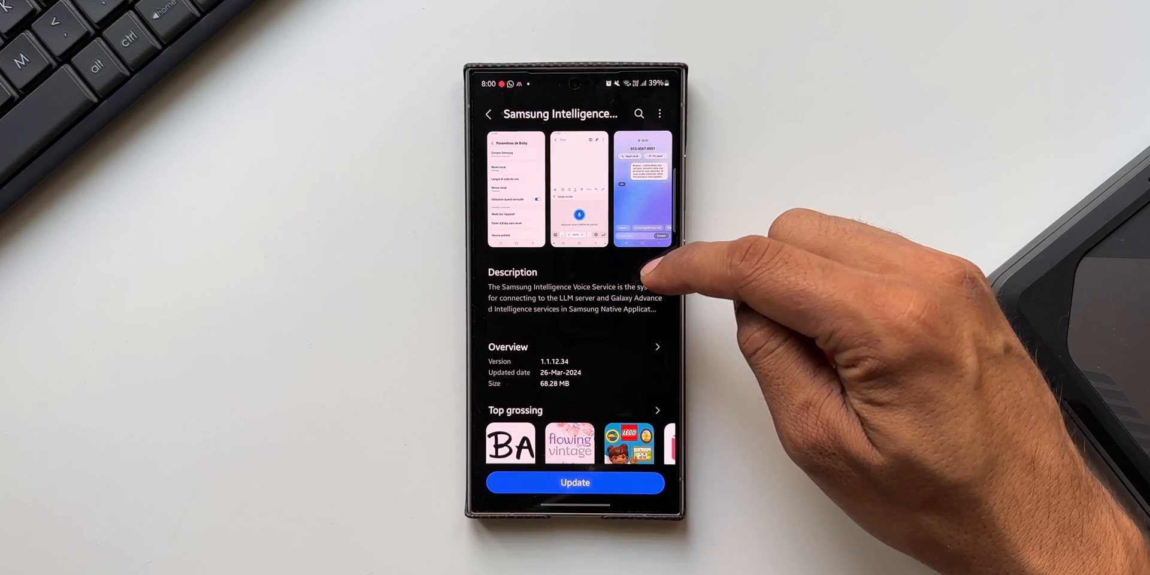
click(575, 309)
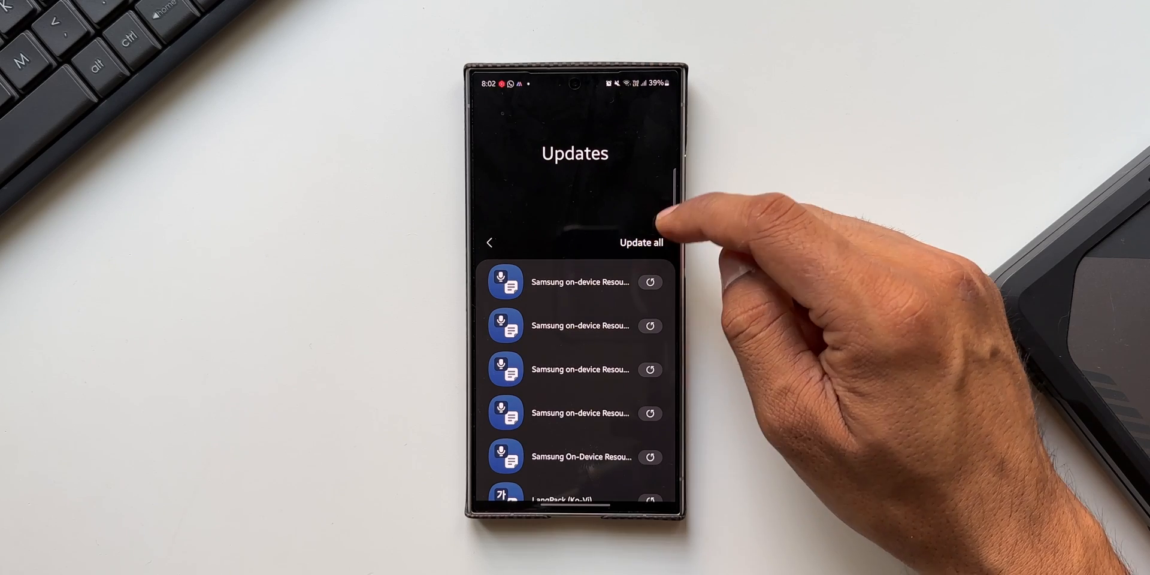
Start all pending app and language pack updates with Update all
click(639, 242)
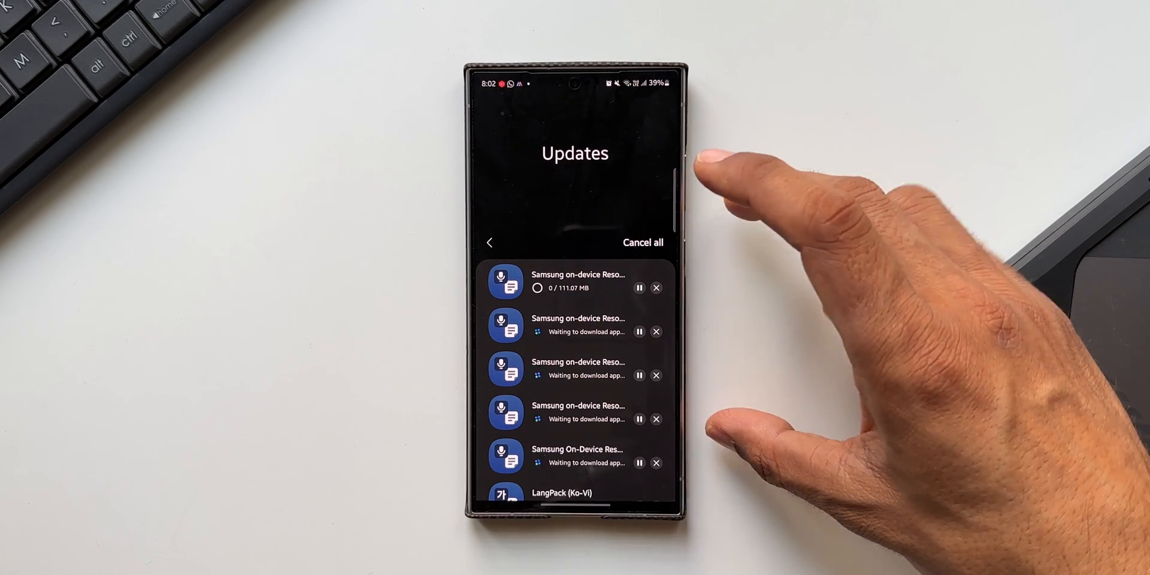